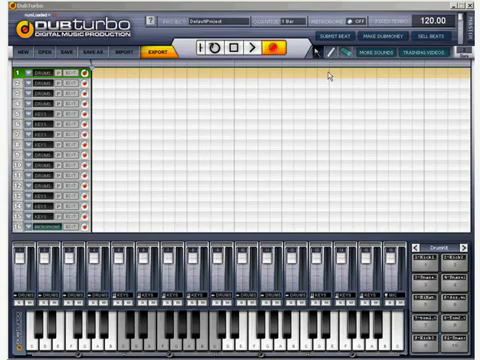
pyautogui.moveTo(330, 56)
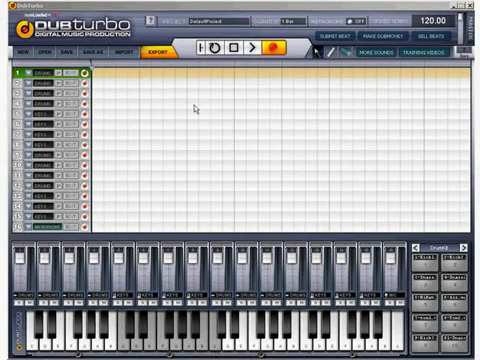
pyautogui.moveTo(204, 94)
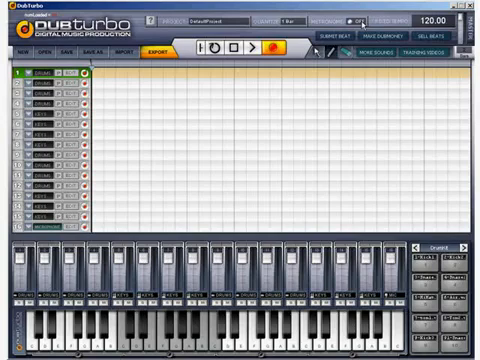
# - Show the drum editor panel listing sounds beside an empty pattern grid
pyautogui.click(360, 24)
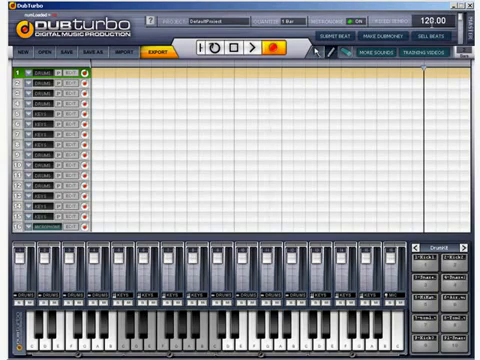
pyautogui.moveTo(344, 54)
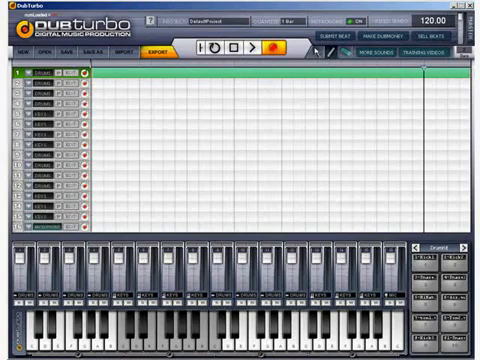
pyautogui.moveTo(144, 76)
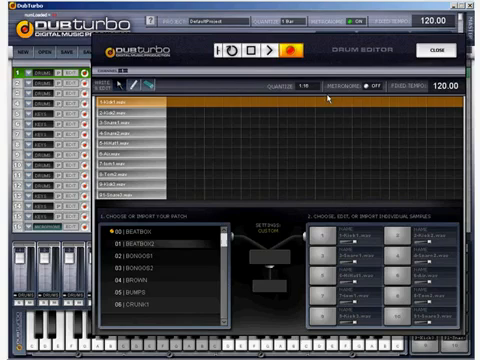
# - Browse down the sound category list and expand a drum kit folder to see its samples
pyautogui.click(160, 112)
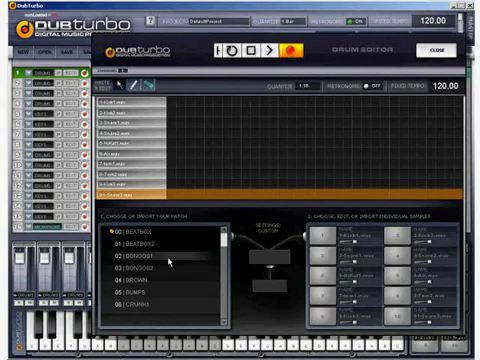
pyautogui.scroll(-3)
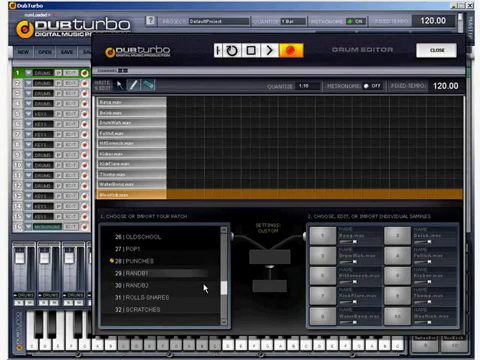
pyautogui.scroll(-3)
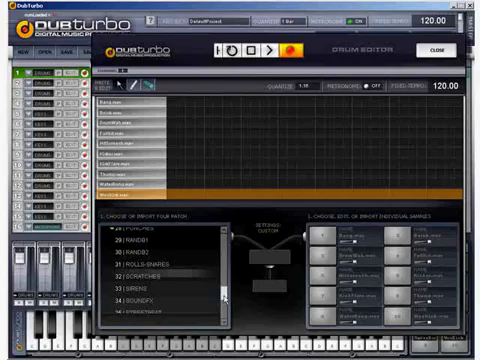
pyautogui.scroll(-3)
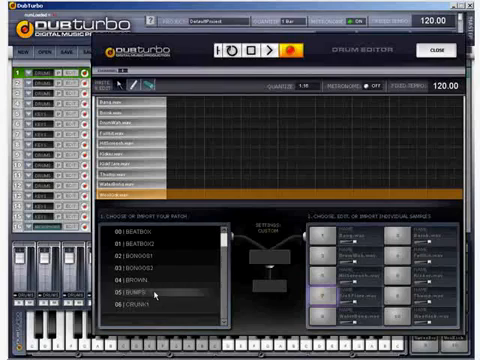
pyautogui.click(140, 304)
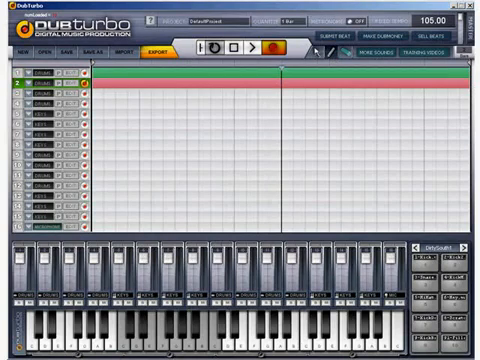
pyautogui.moveTo(322, 56)
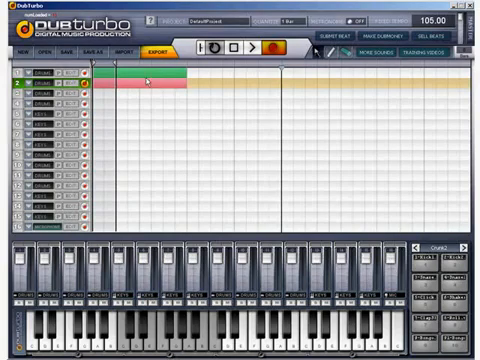
pyautogui.moveTo(320, 56)
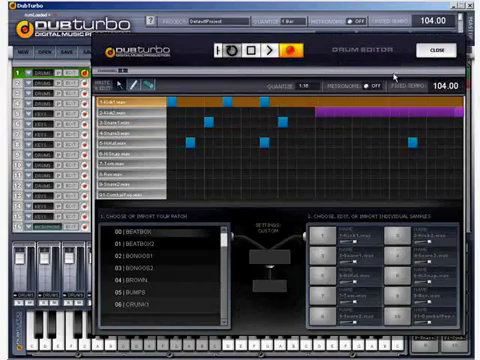
# - Finish editing the 104 BPM pattern and close the drum editor back to the arrangement
pyautogui.click(424, 52)
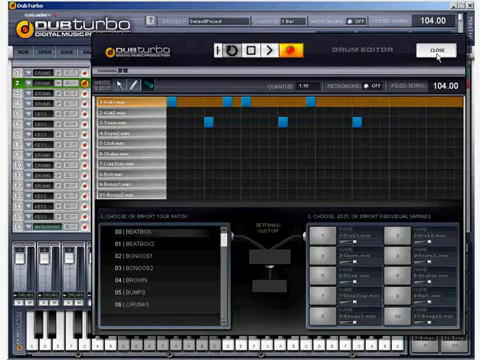
pyautogui.click(432, 54)
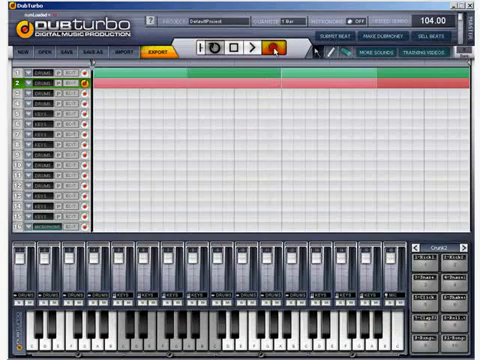